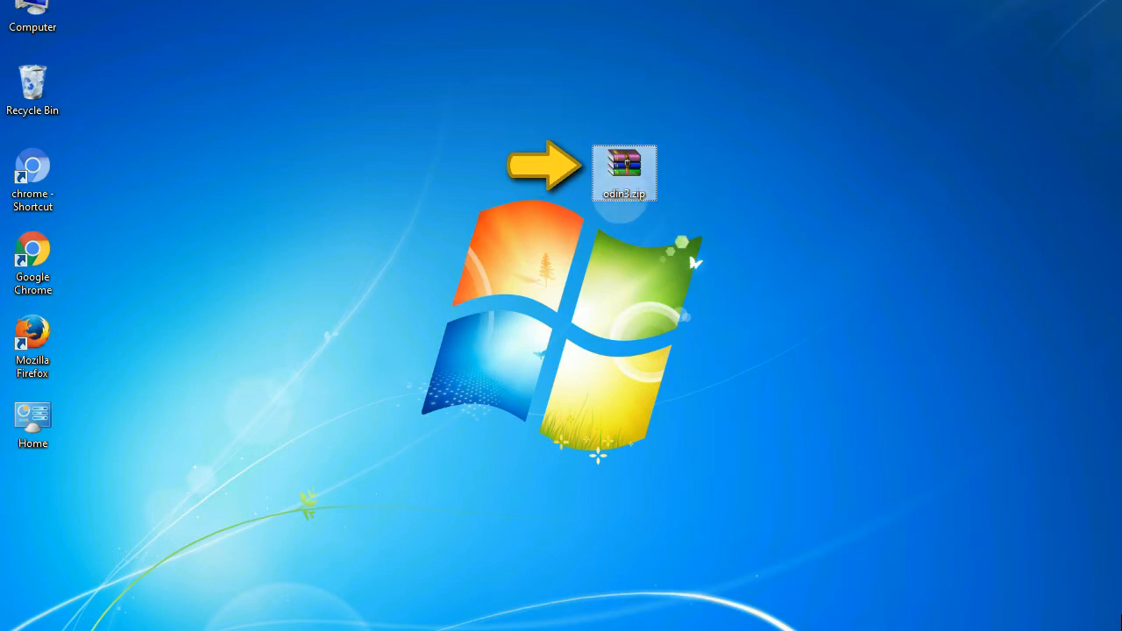
mouse_move(624, 172)
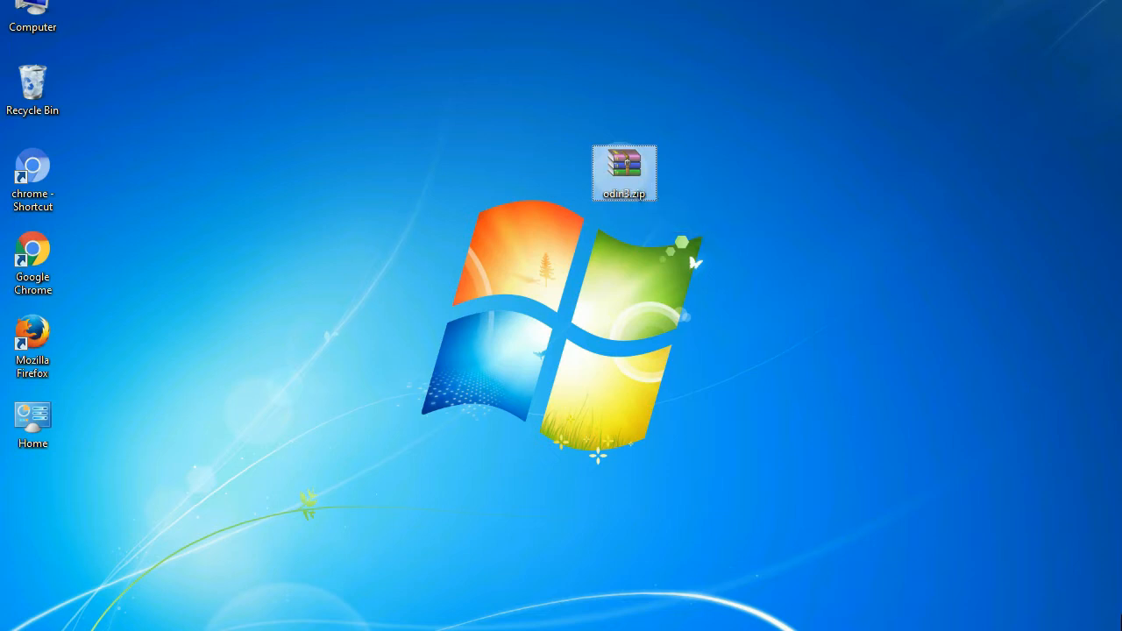
- Launch the older Odin3 from odin3.zip, showing the previous flash marked PASS
double_click(624, 172)
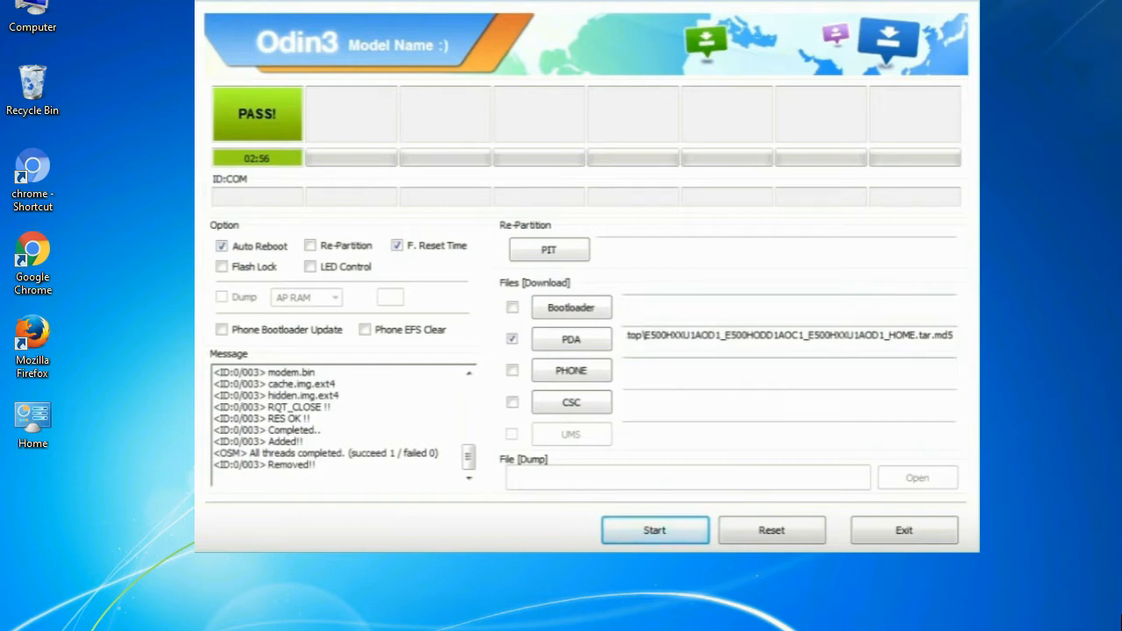
- Exit the older Odin3 and return to the desktop with the Odin_v3.09 archive
left_click(903, 529)
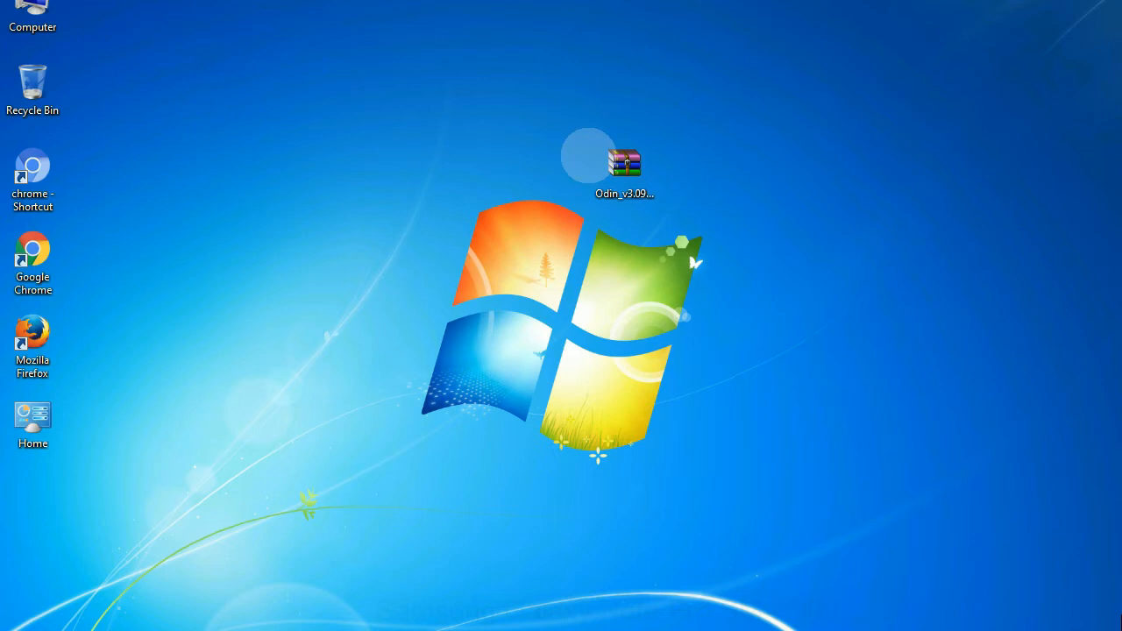
- Extract the Odin_v3.09 archive onto the desktop, revealing Odin3 v3.09.exe and Odin3.ini
left_click(624, 166)
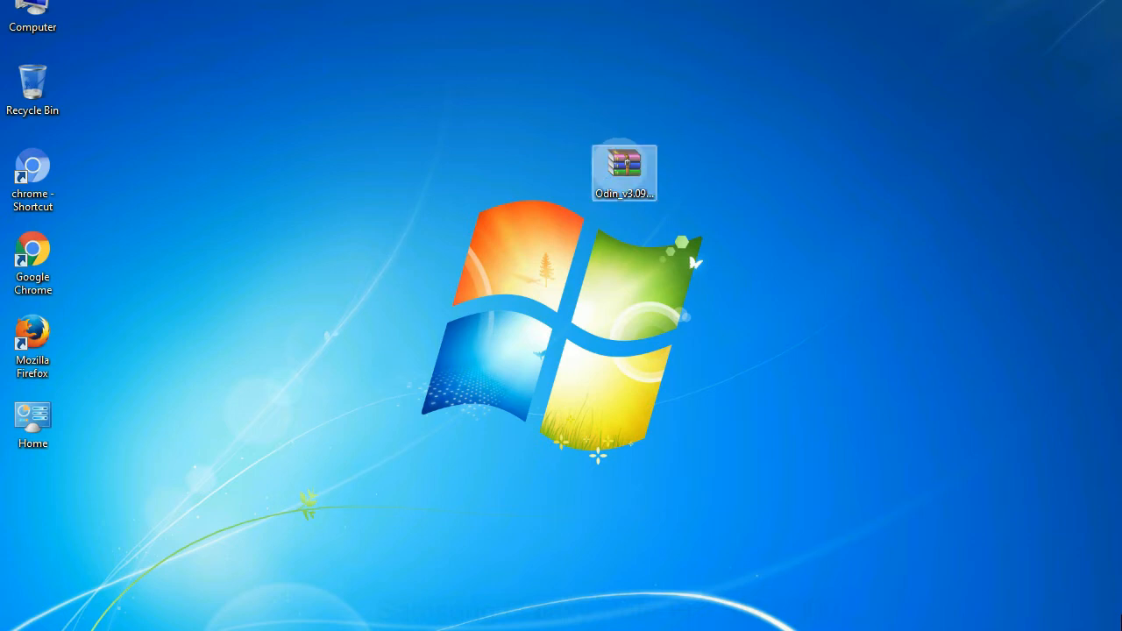
right_click(624, 170)
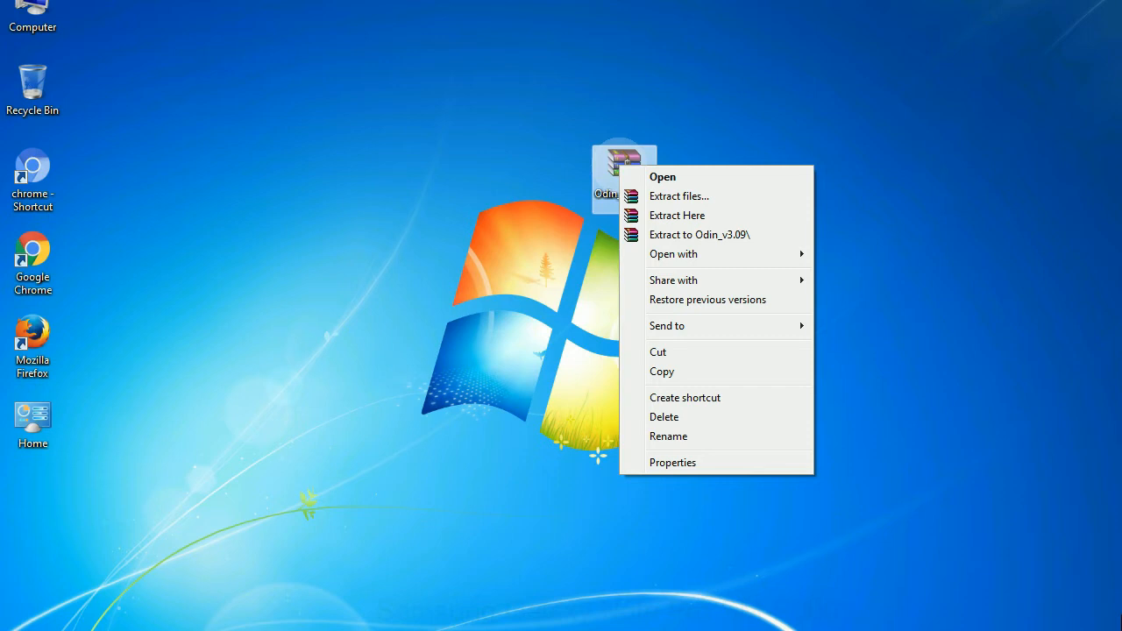
mouse_move(676, 213)
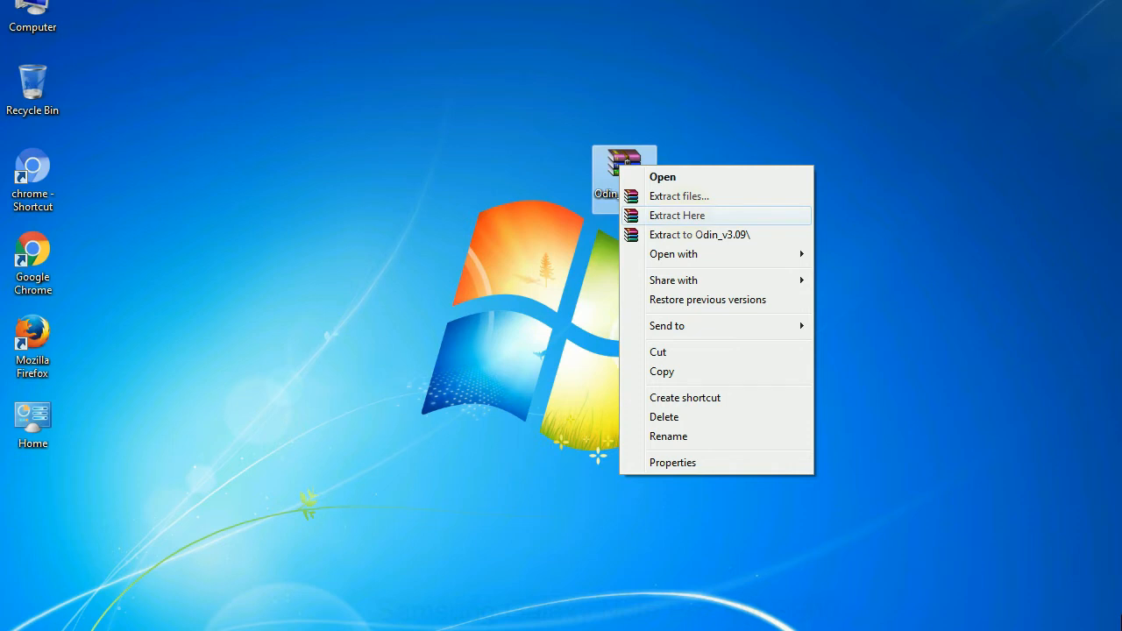
left_click(676, 214)
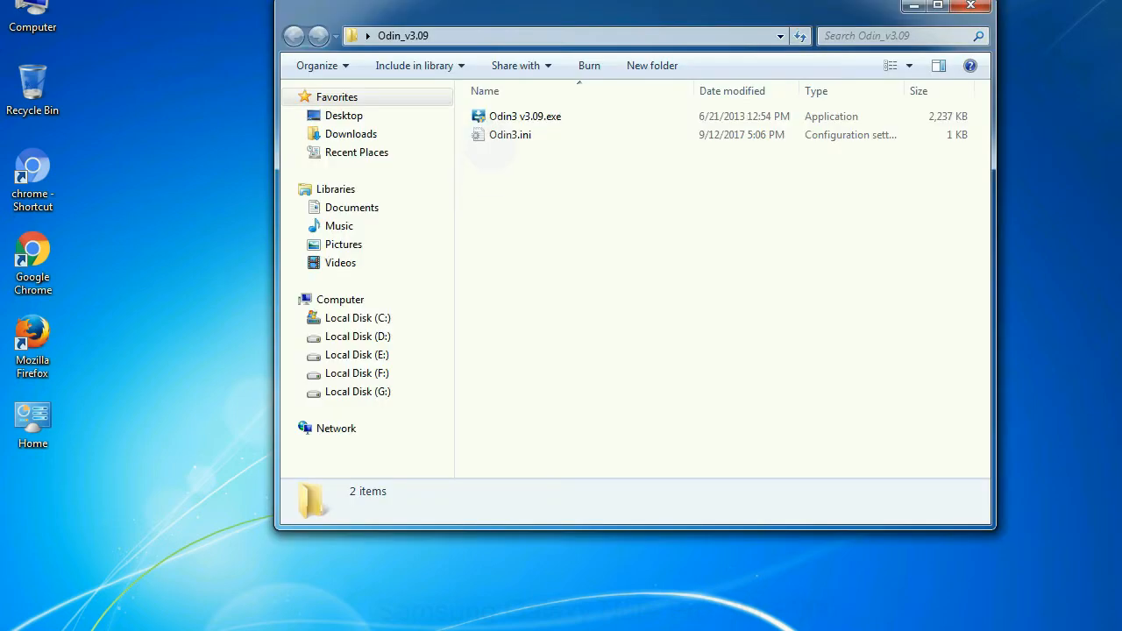
- Run Odin3 v3.09.exe from the extracted folder, showing its empty flashing window
right_click(524, 116)
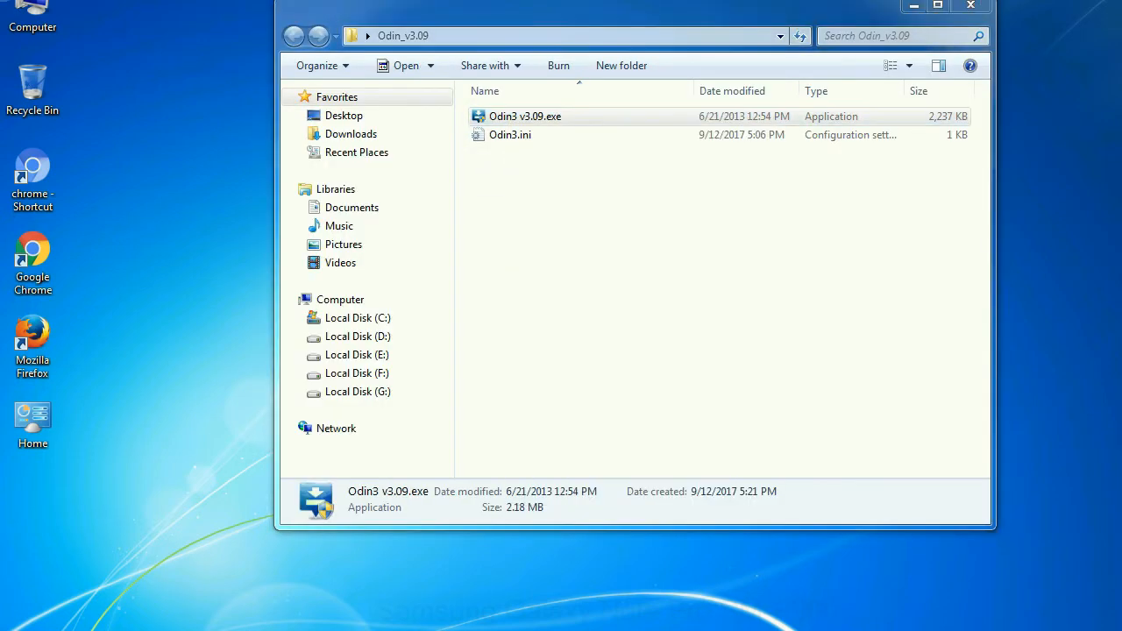
double_click(524, 116)
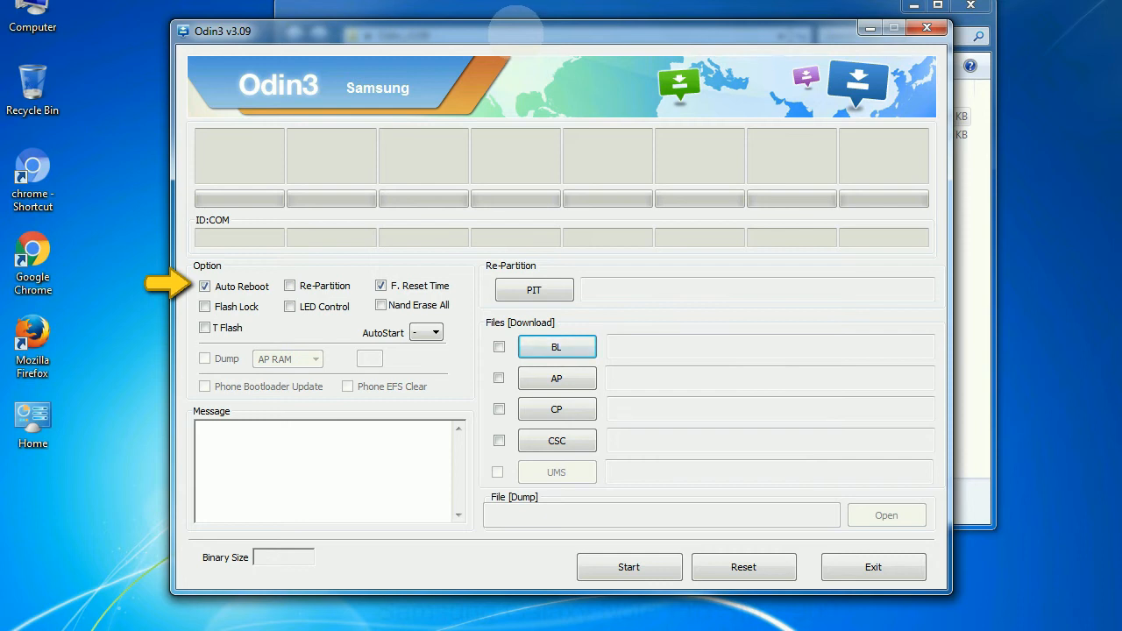
left_click_drag(561, 32, 600, 10)
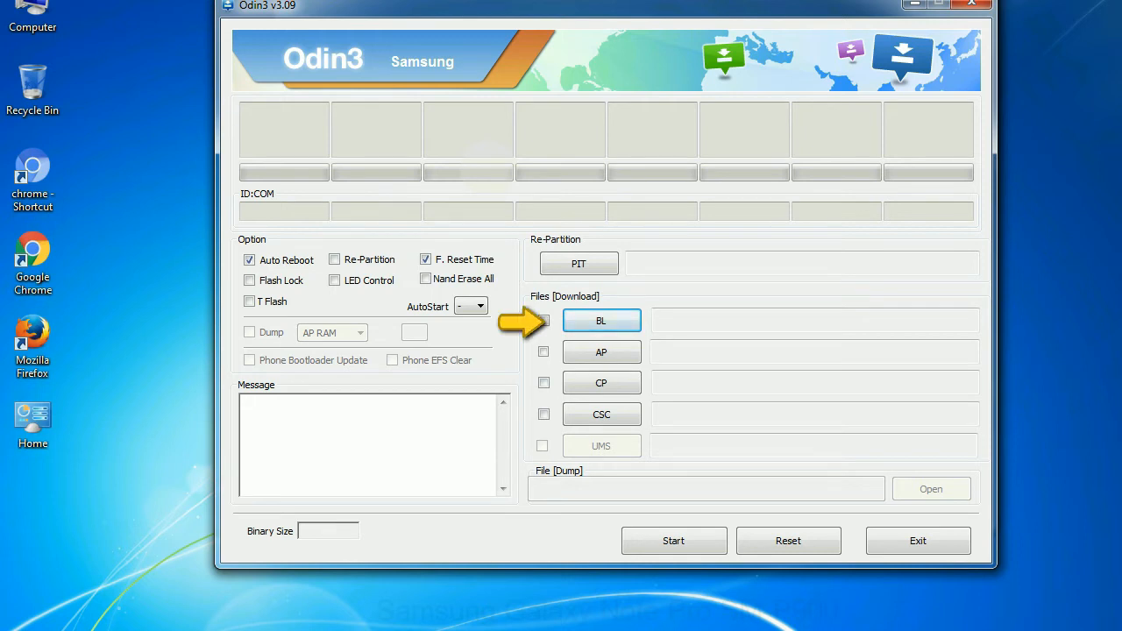
mouse_move(526, 350)
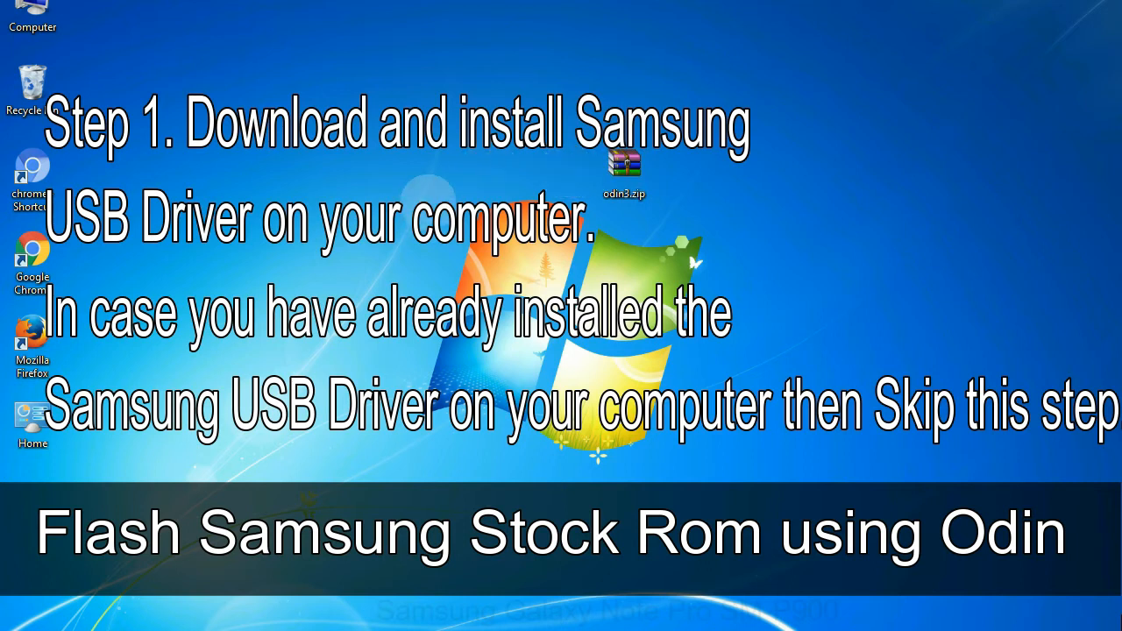
left_click(623, 171)
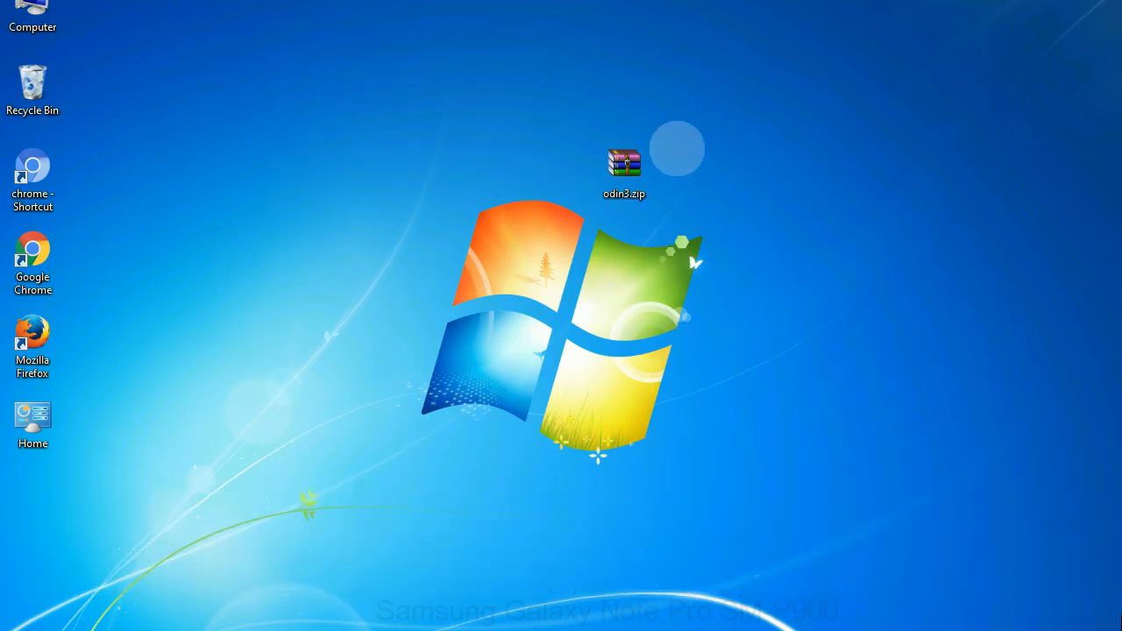
- Reopen the extracted Odin_v3.09 folder listing Odin3 v3.09.exe and Odin3.ini
double_click(624, 167)
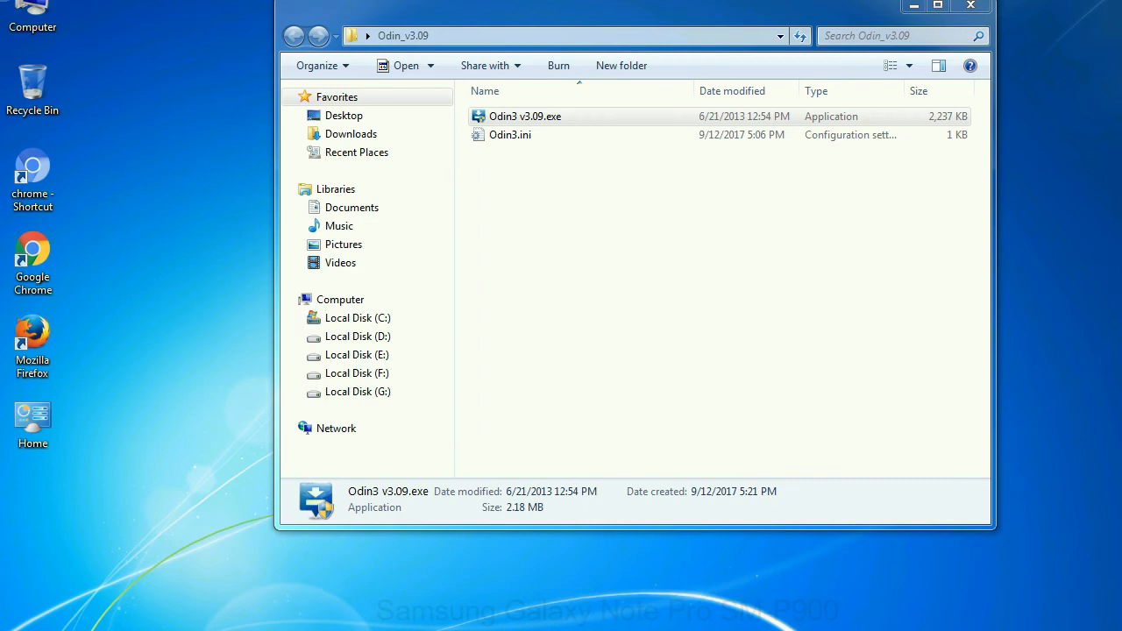
- Run Odin3 v3.09, look over the Option and Files [Download] sections, then close it
double_click(524, 116)
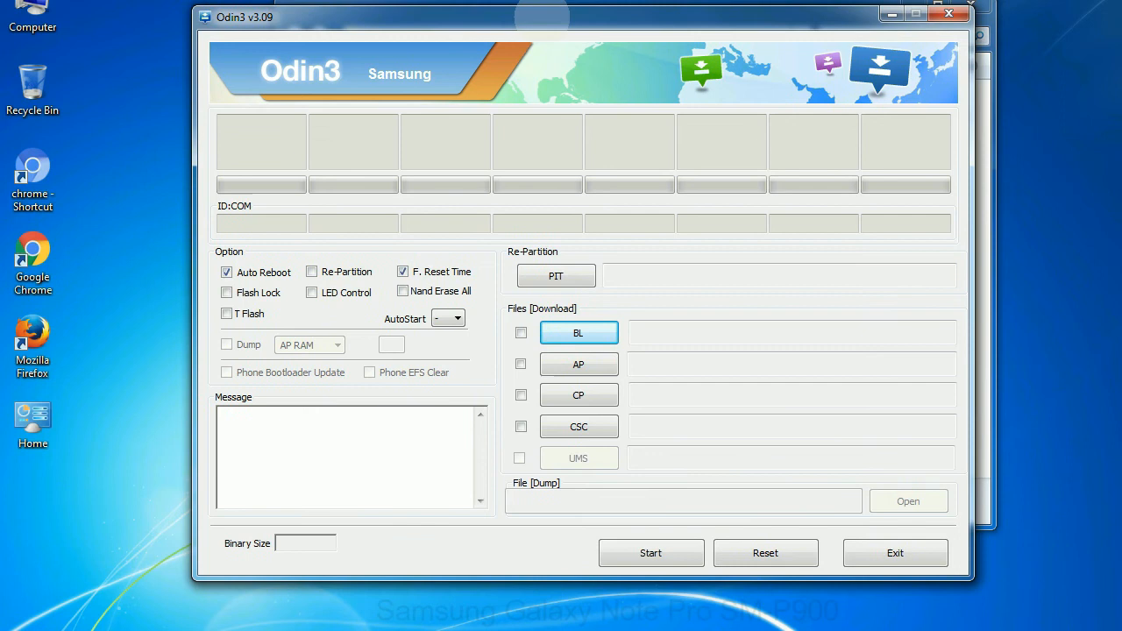
left_click(947, 14)
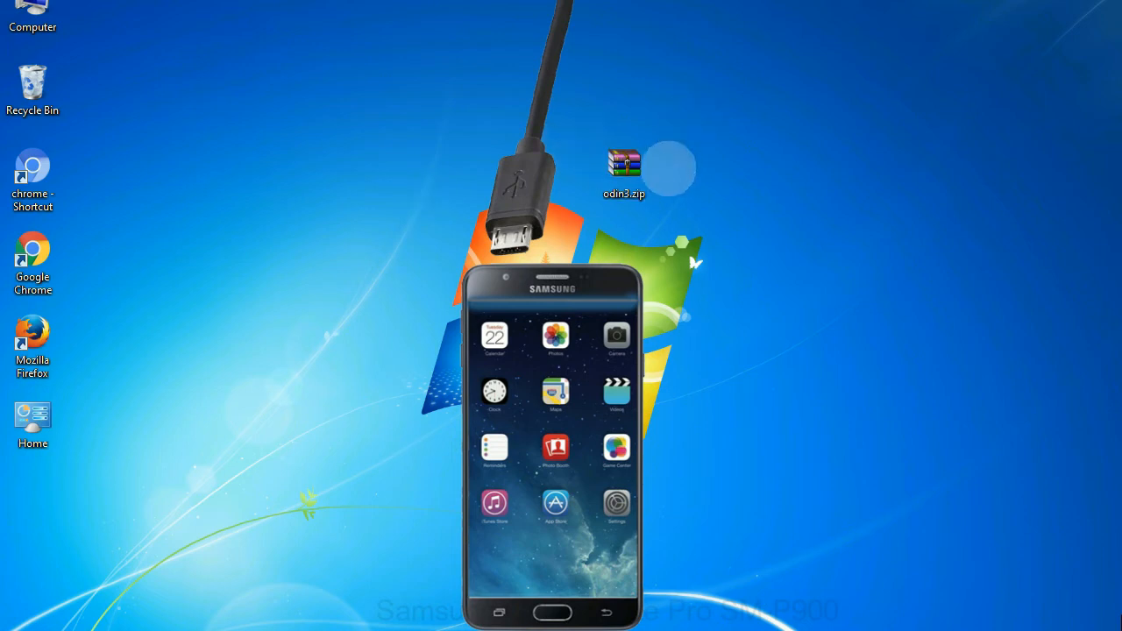
double_click(624, 167)
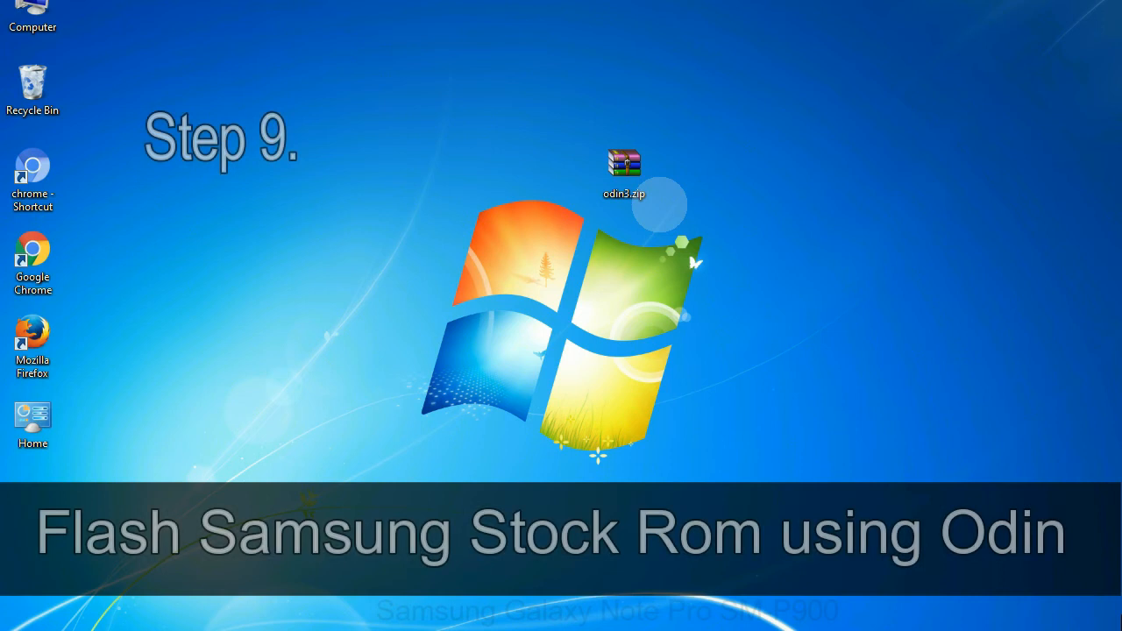
left_click(624, 172)
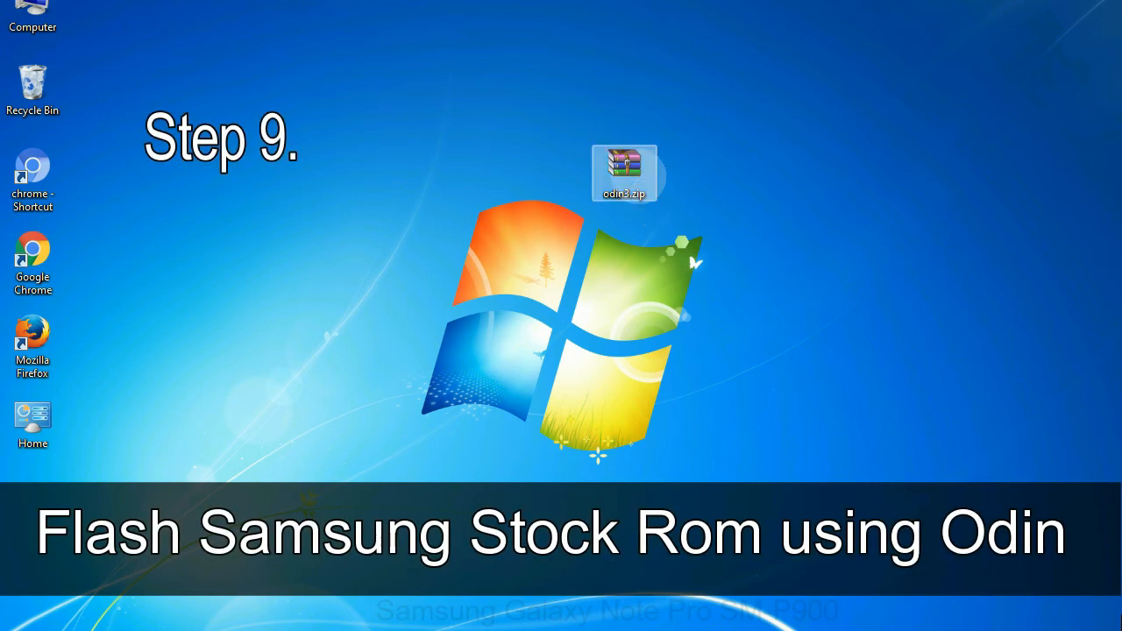
double_click(624, 172)
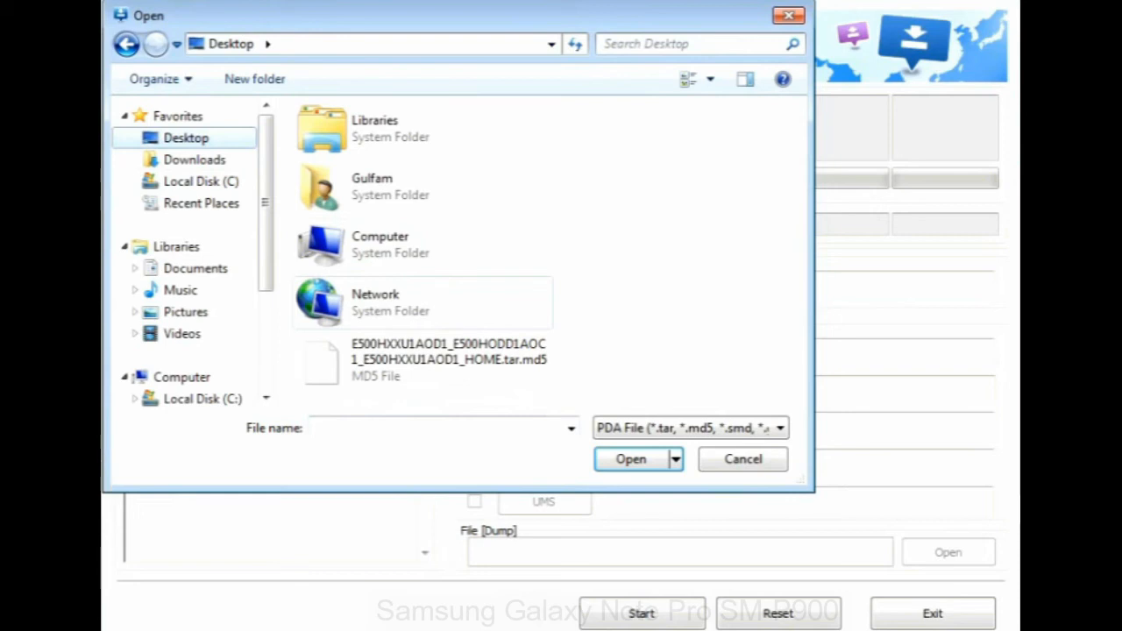
left_click(631, 459)
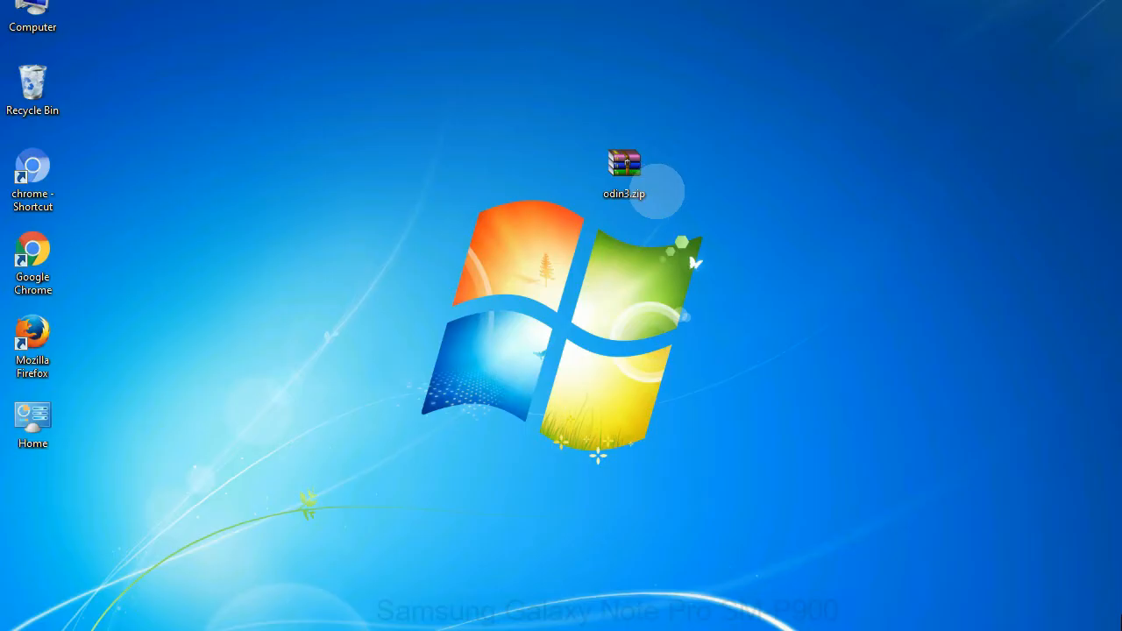
left_click(623, 171)
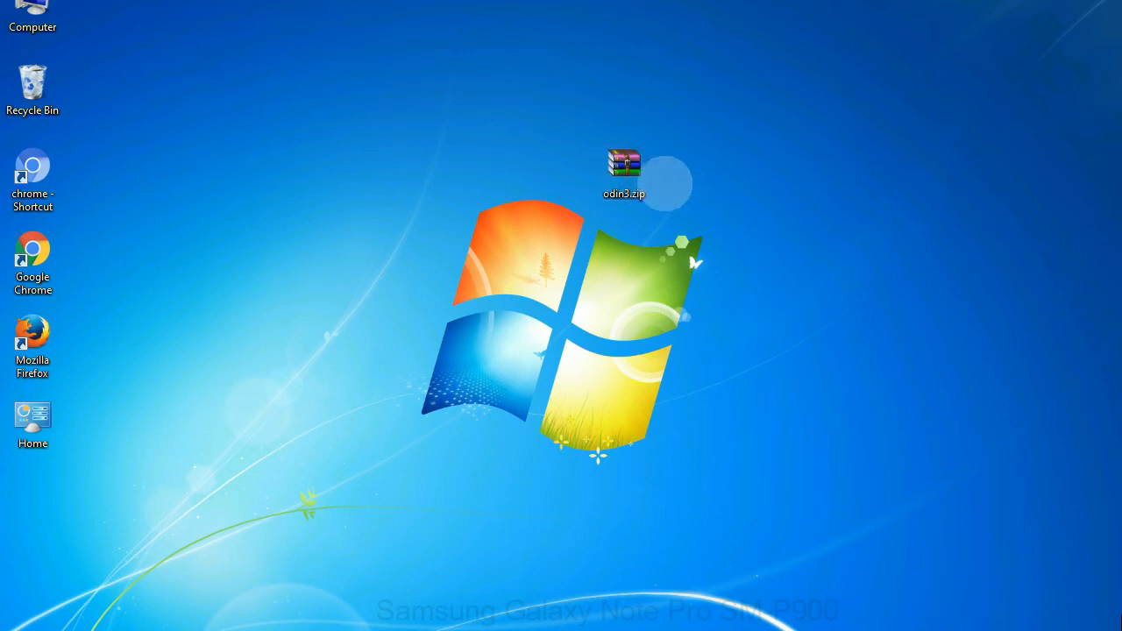
left_click(623, 172)
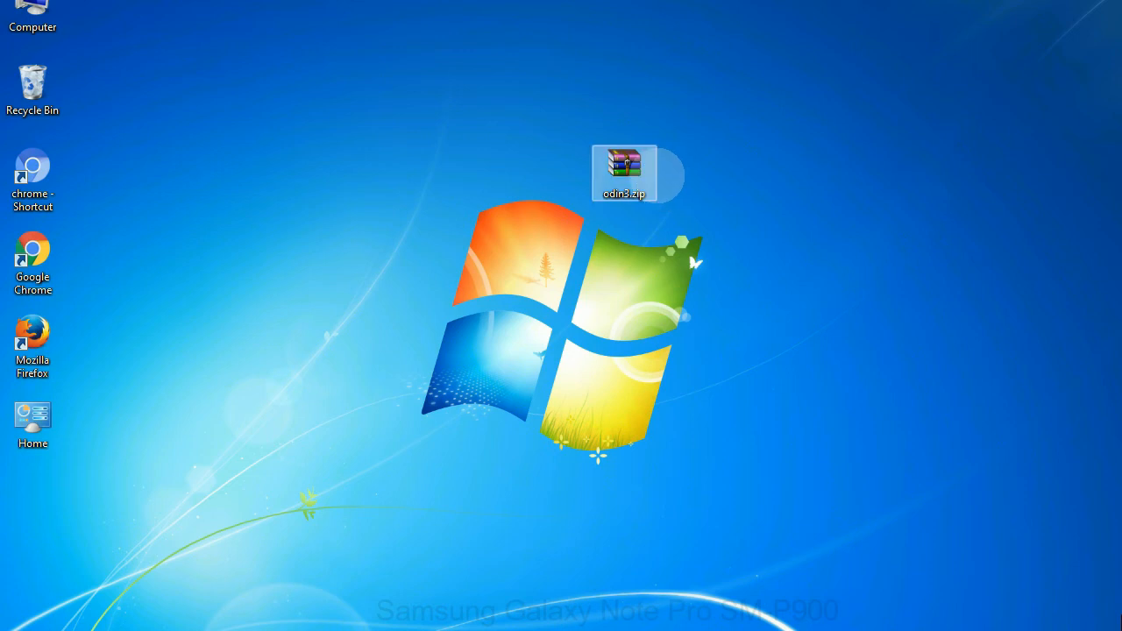